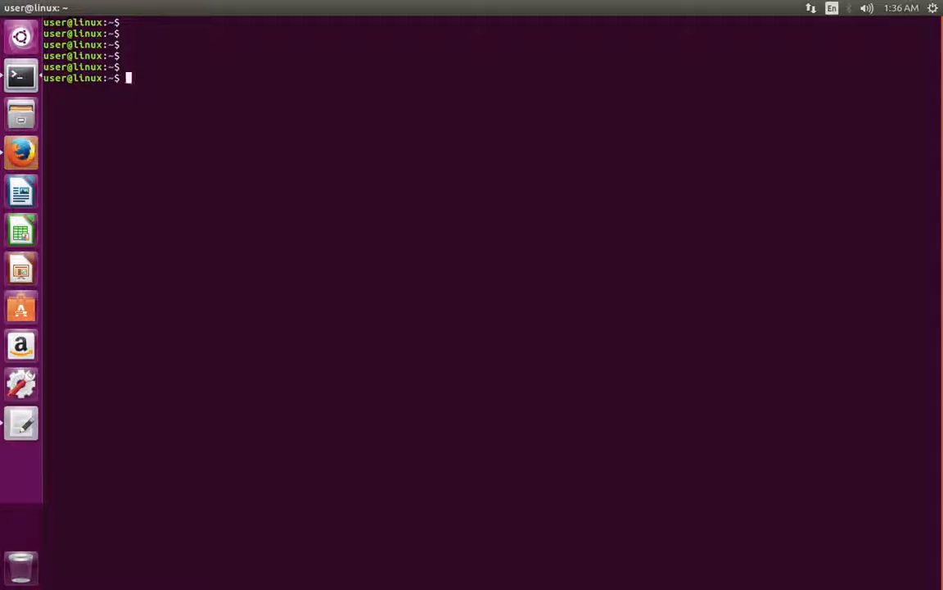
# Run sudo add-apt-repository ppa:webupd8team/atom to add the Atom PPA and import its key
pyautogui.write('sudo add-apt-repository ppa:webupd8team/atom')
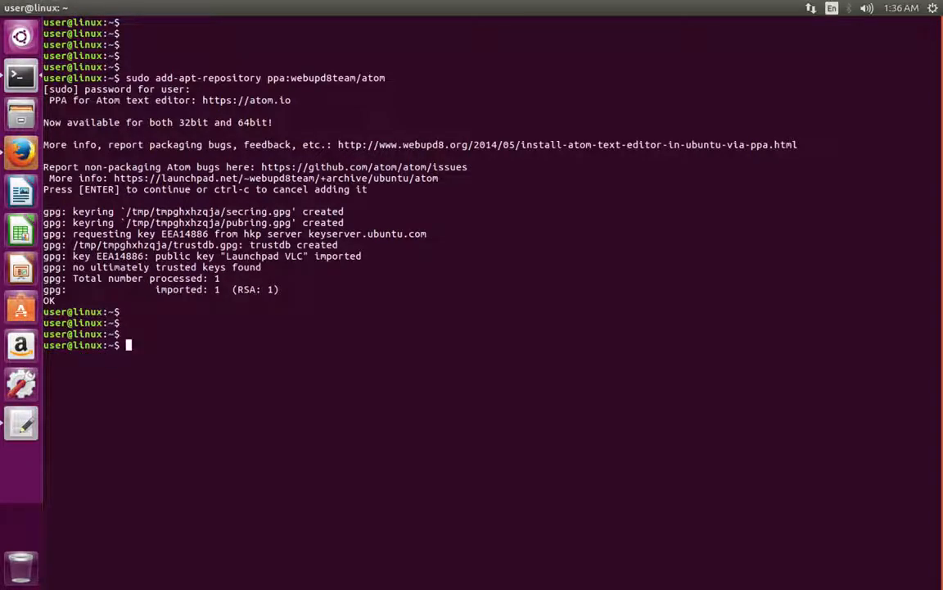
# Run sudo apt-get update to refresh the package lists with the new Atom repository
pyautogui.write('sudo')
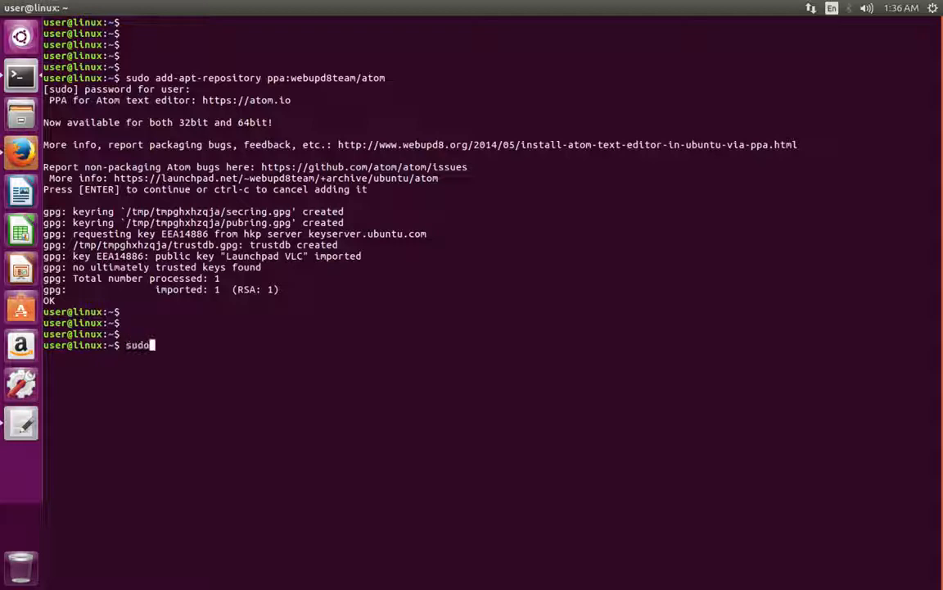
pyautogui.write('apt-')
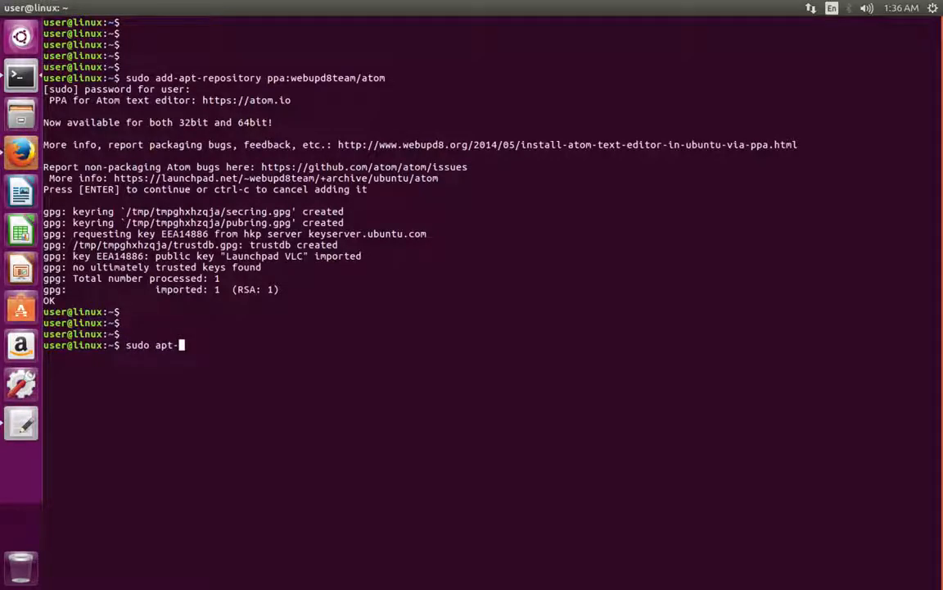
pyautogui.write('get up')
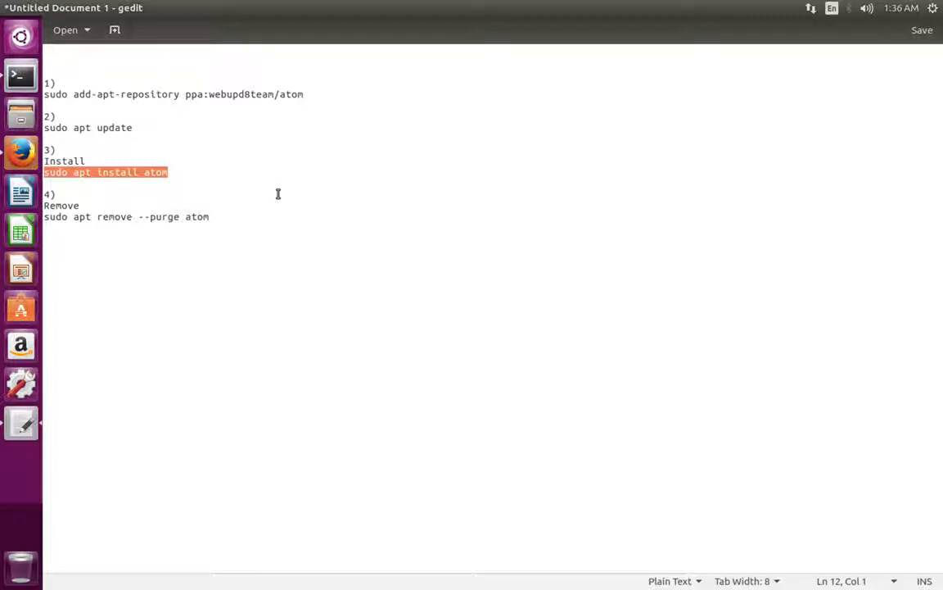
pyautogui.moveTo(160, 178)
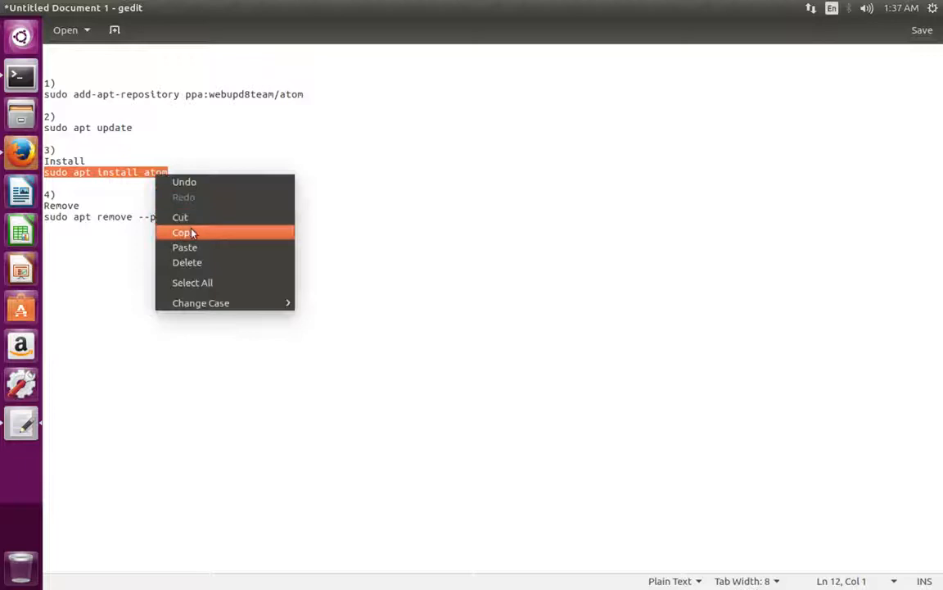
# Copy the 'sudo apt install atom' command from the gedit notes
pyautogui.click(183, 232)
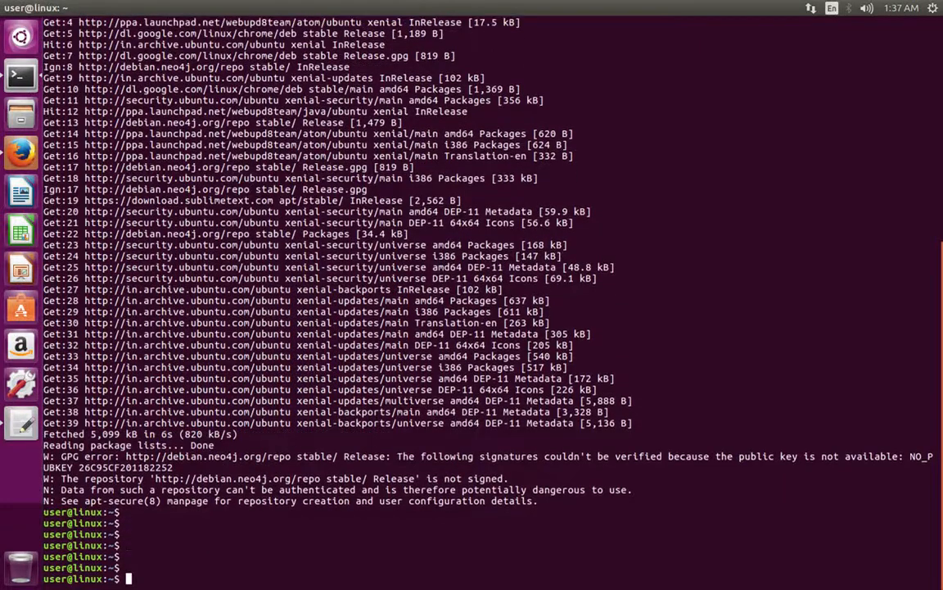
# Run sudo apt install atom to install Atom from the PPA and launch it
pyautogui.write('sudo apt install atom')
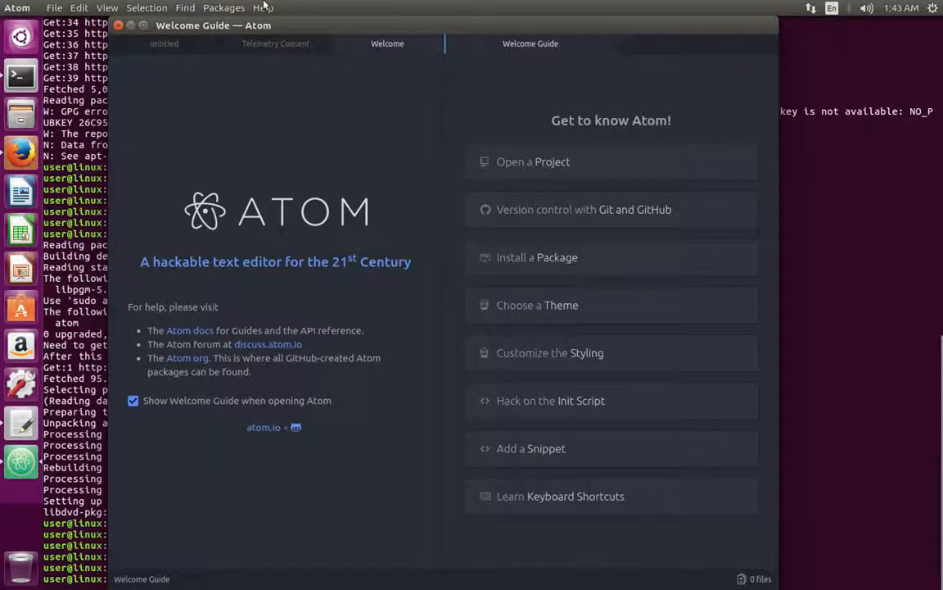
# Show Atom's About page via Help > About Atom, confirming version 1.19.6 x64
pyautogui.click(263, 8)
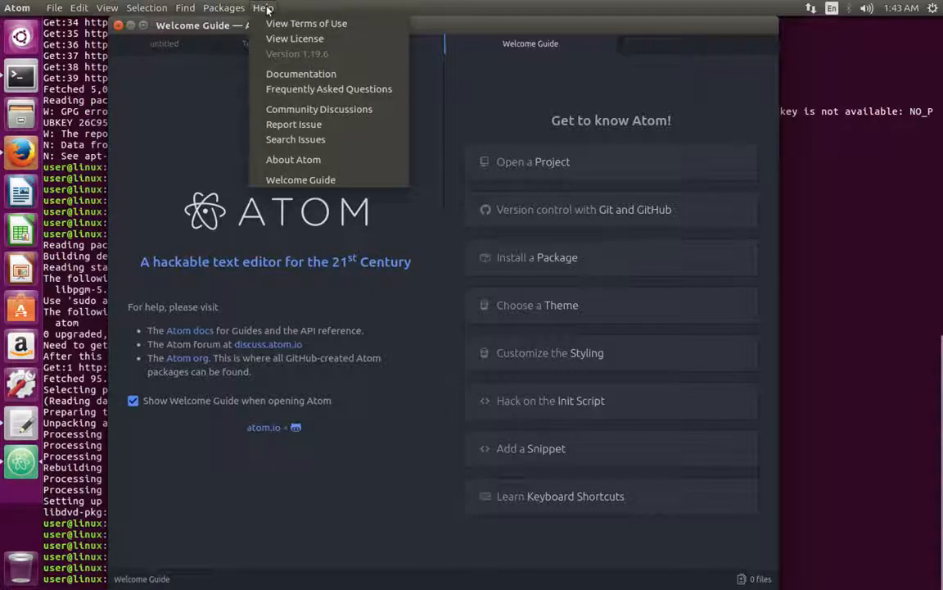
pyautogui.moveTo(294, 159)
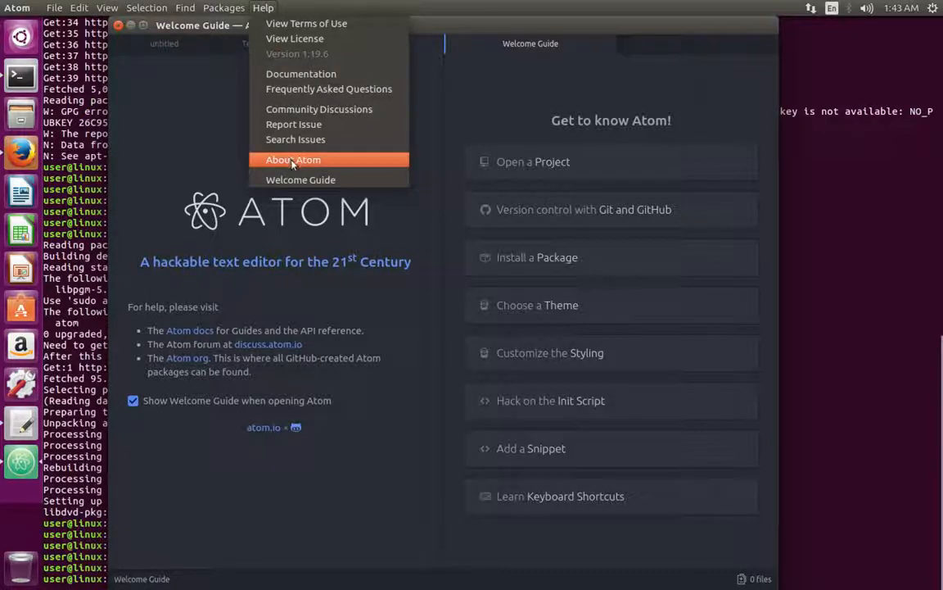
pyautogui.click(293, 160)
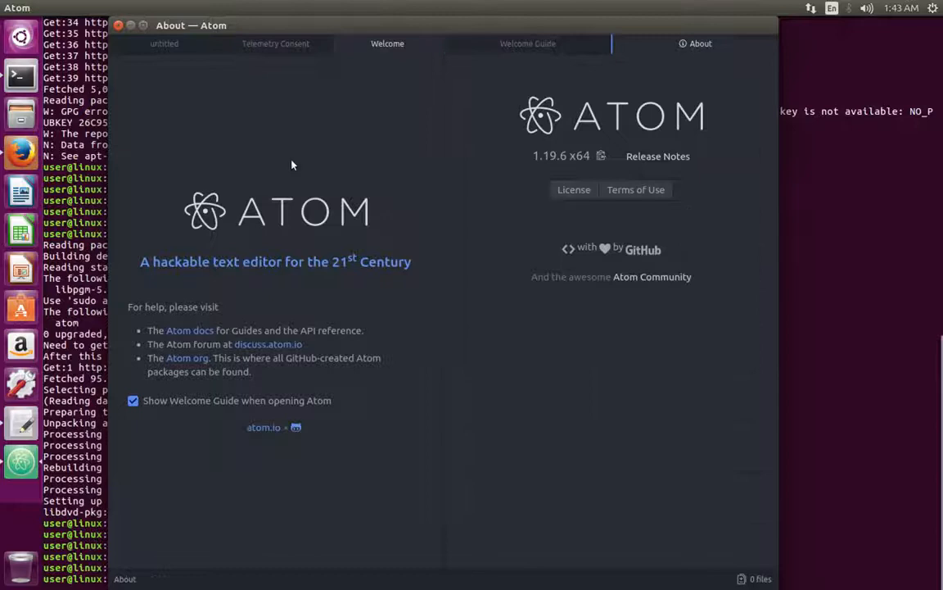
pyautogui.moveTo(549, 174)
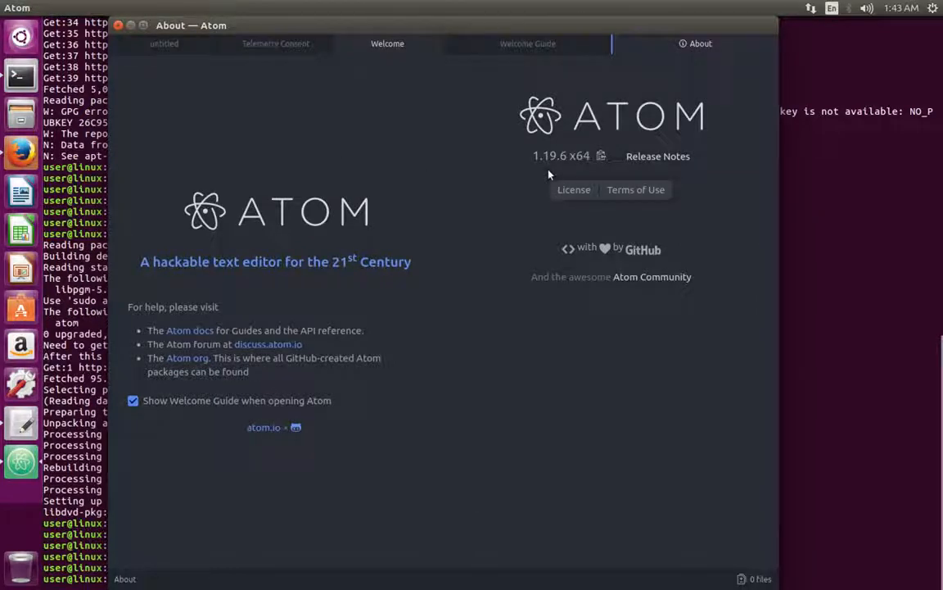
pyautogui.moveTo(566, 170)
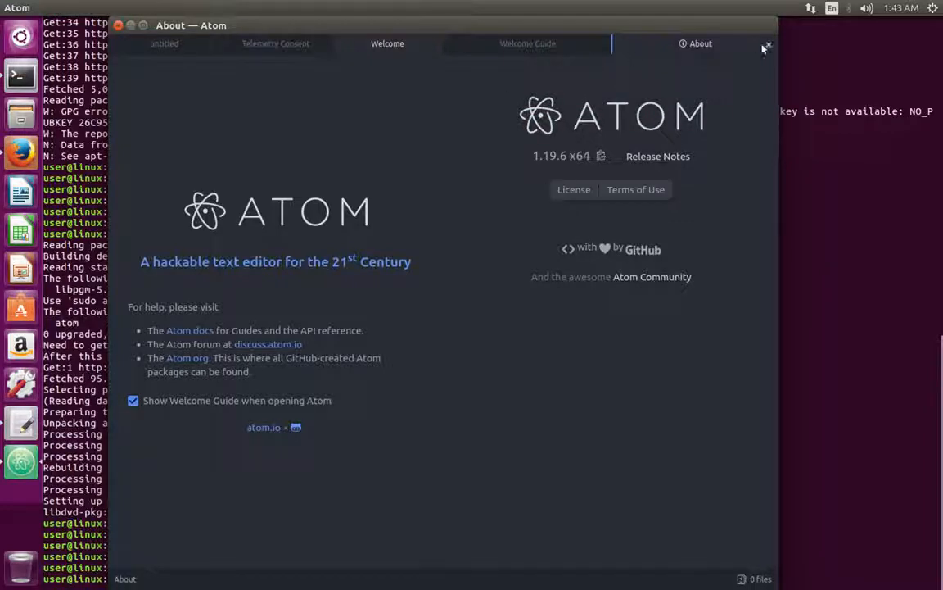
# Close the About and Welcome tabs, leaving the Telemetry Consent page showing
pyautogui.click(767, 44)
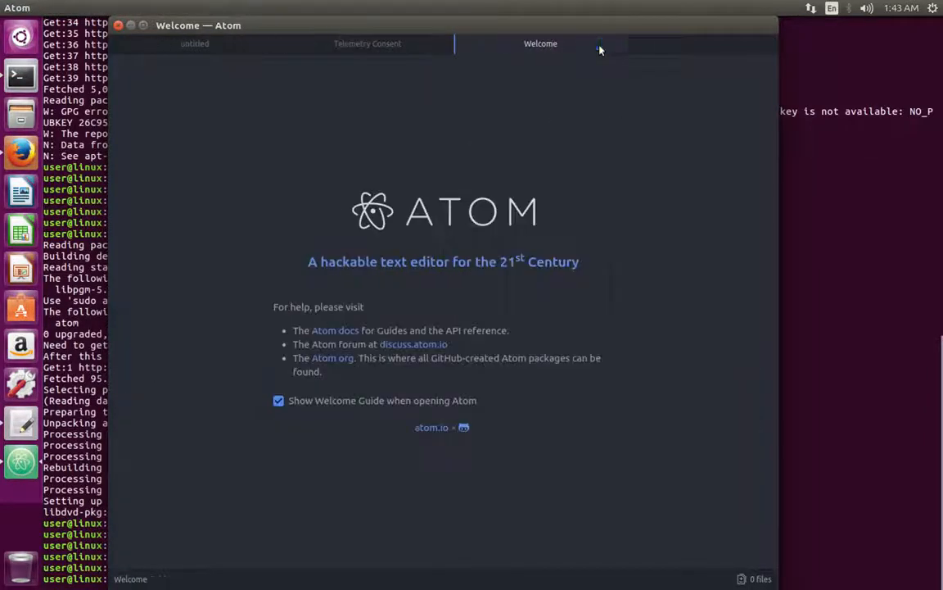
pyautogui.moveTo(611, 45)
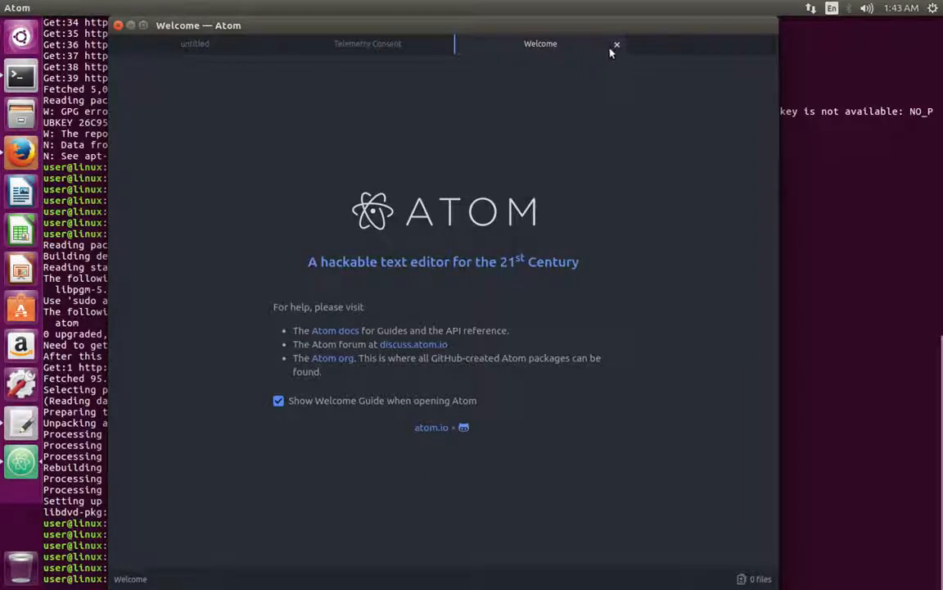
pyautogui.click(617, 44)
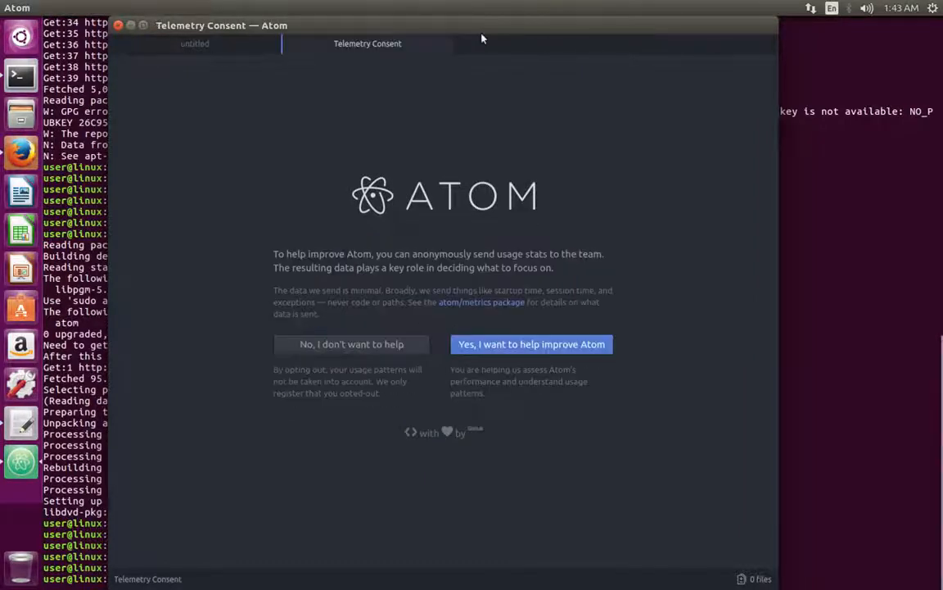